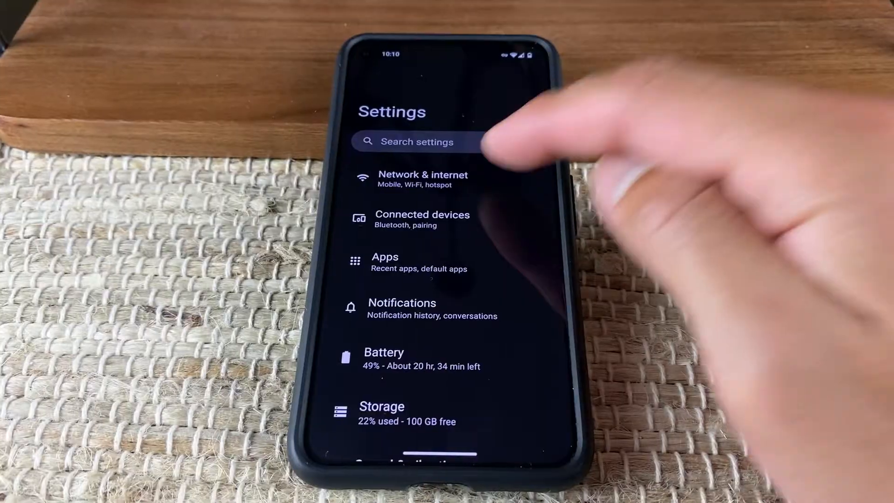
# Step: Reach the connected Wi-Fi network's Privacy section showing its per-connection randomized MAC address
pyautogui.click(420, 179)
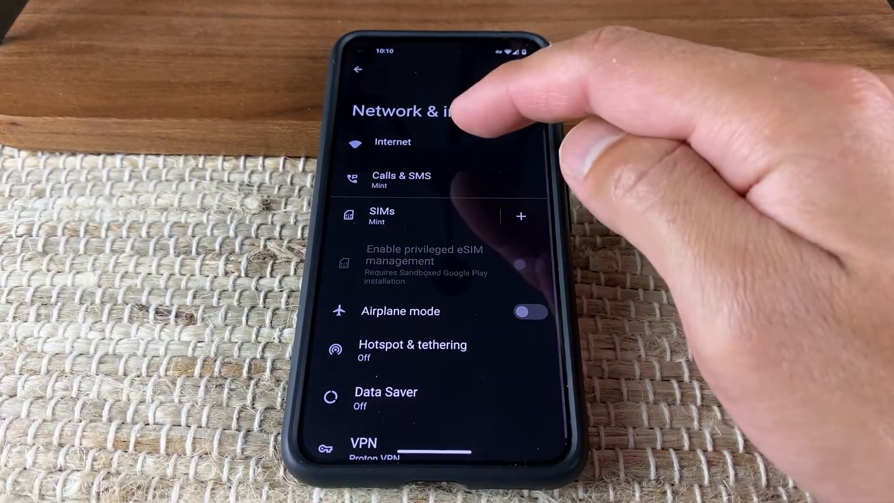
pyautogui.click(393, 141)
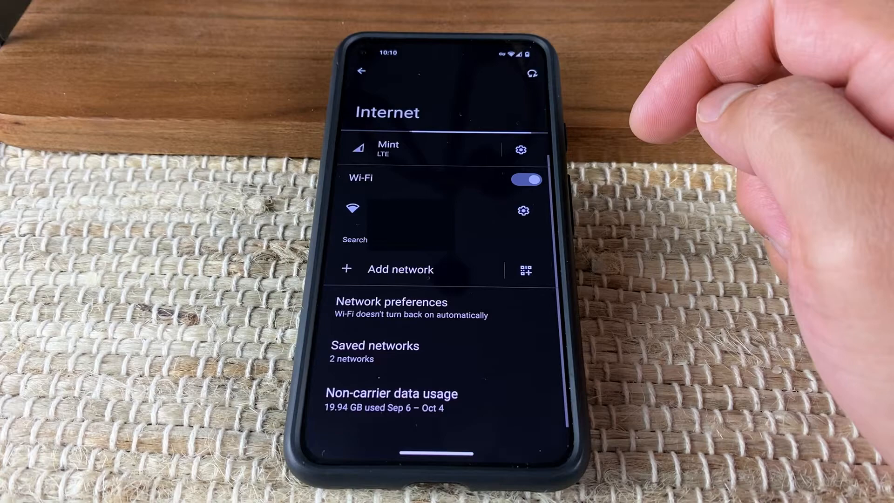
pyautogui.click(526, 180)
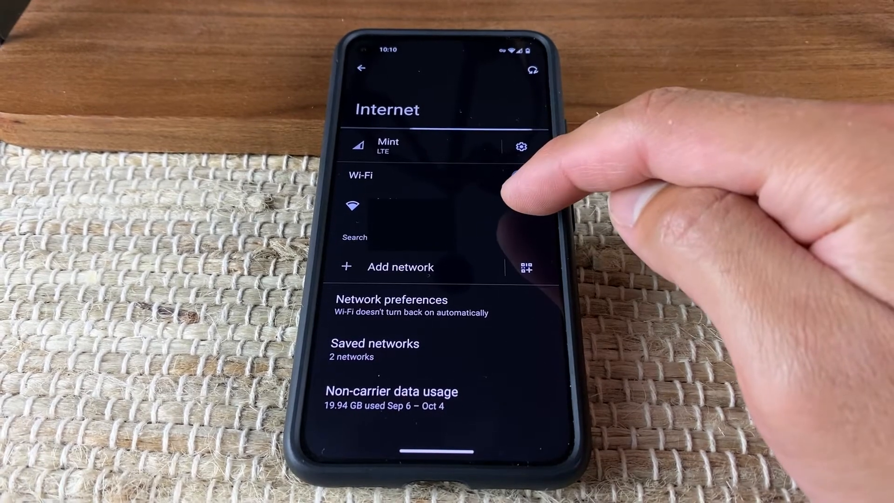
pyautogui.click(518, 177)
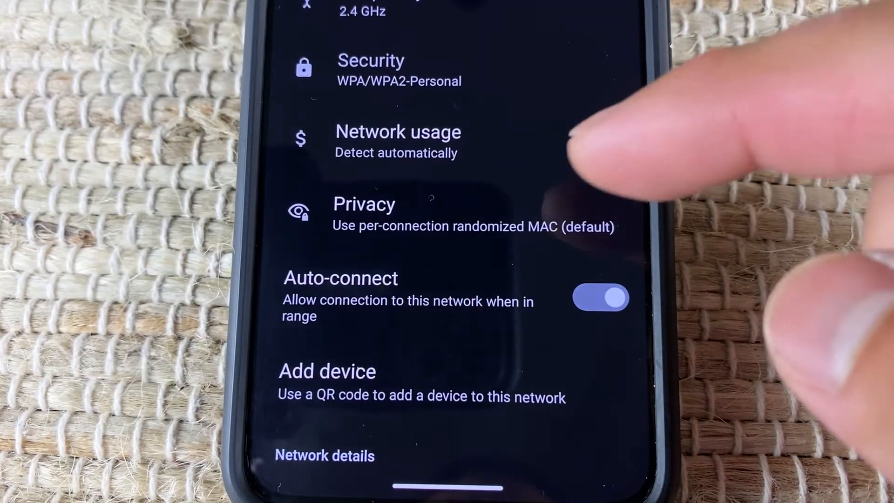
pyautogui.scroll(-3)
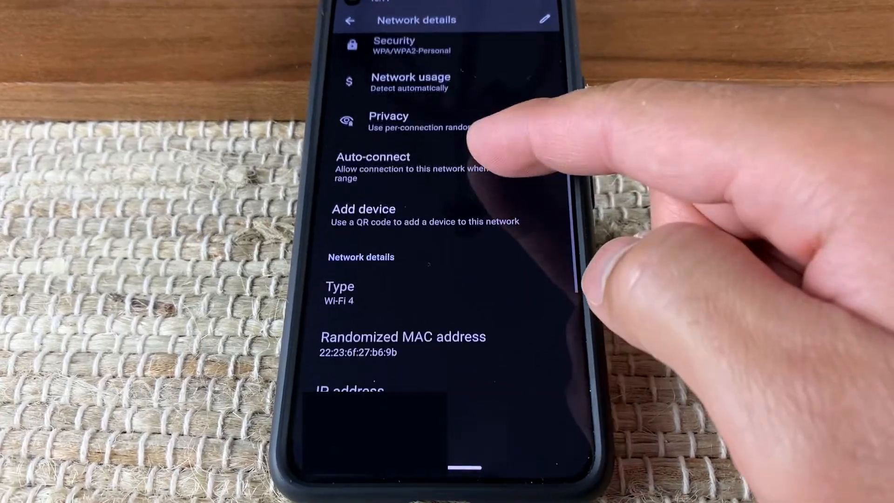
pyautogui.scroll(-3)
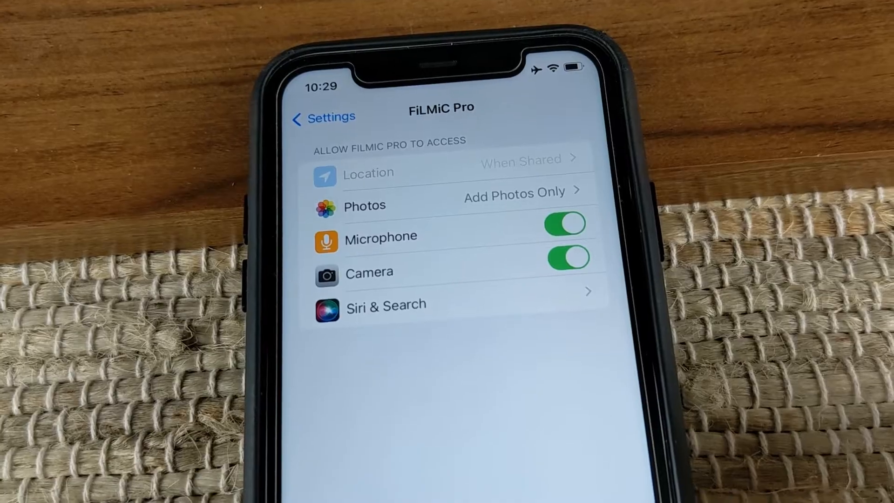
# Step: Switch off FiLMiC Pro's Camera toggle and return to the installed-apps list
pyautogui.click(564, 245)
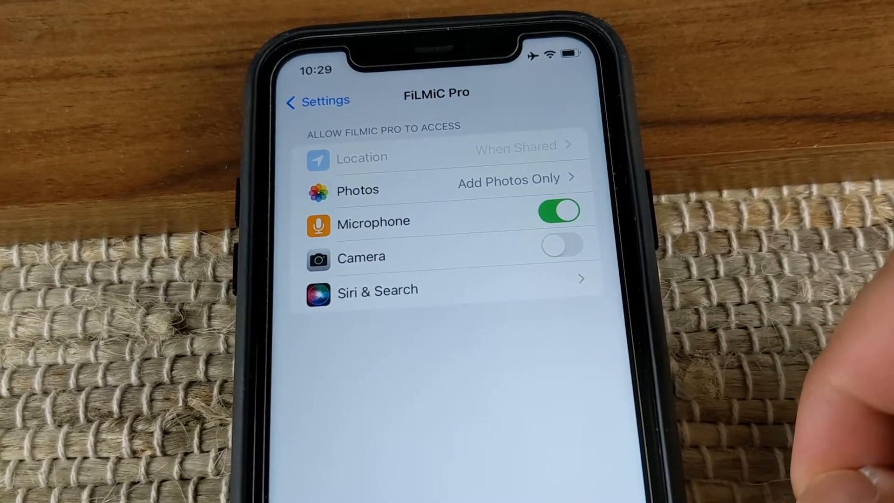
pyautogui.click(562, 244)
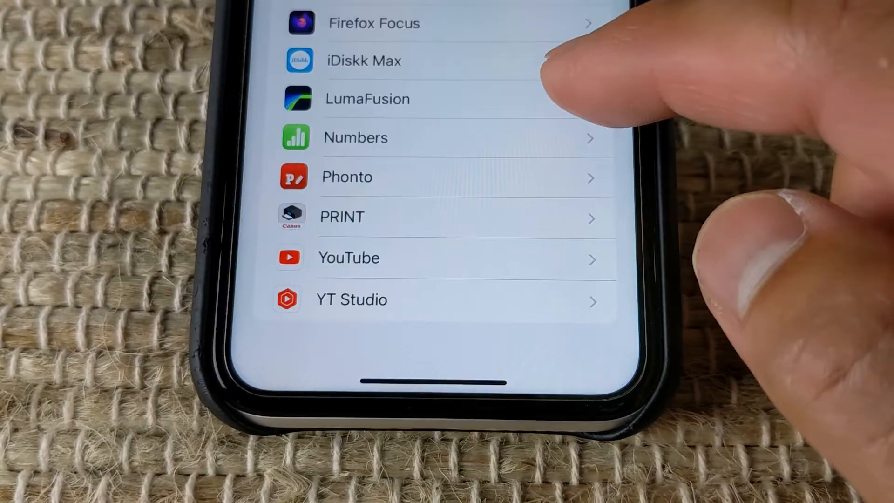
pyautogui.click(367, 98)
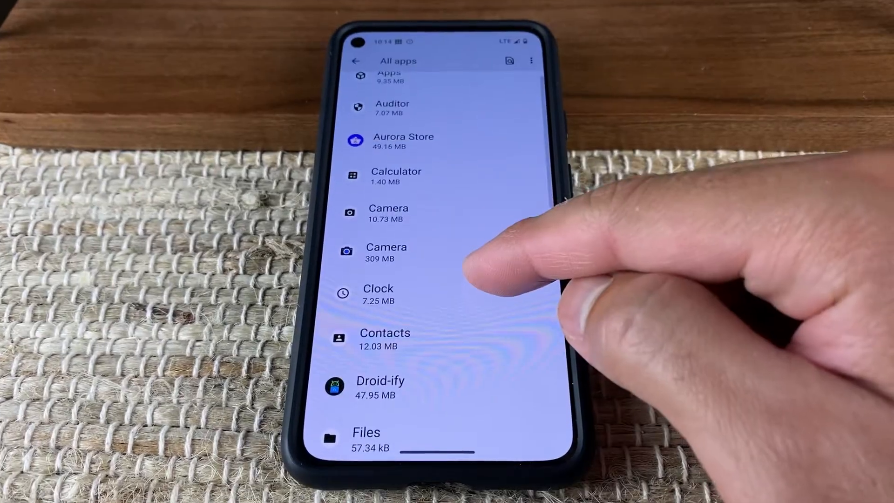
# Step: Show the Camera app's allowed permissions: camera, microphone, network and sensors
pyautogui.scroll(-3)
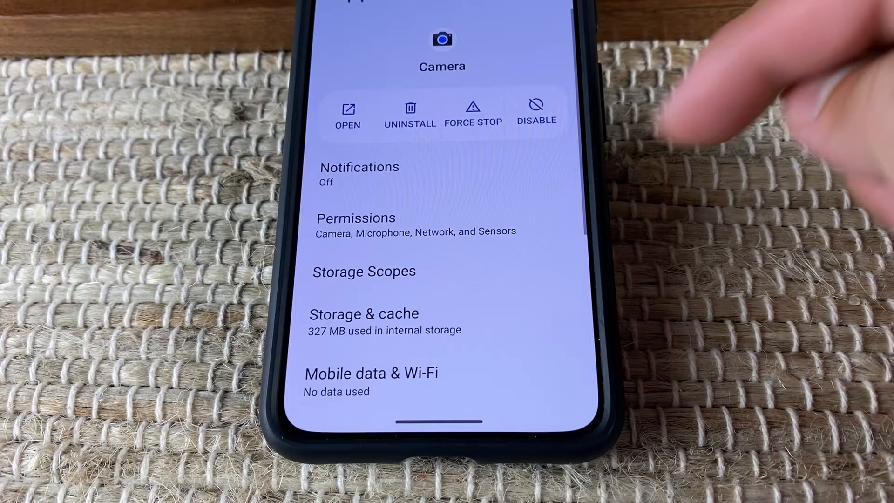
pyautogui.click(356, 218)
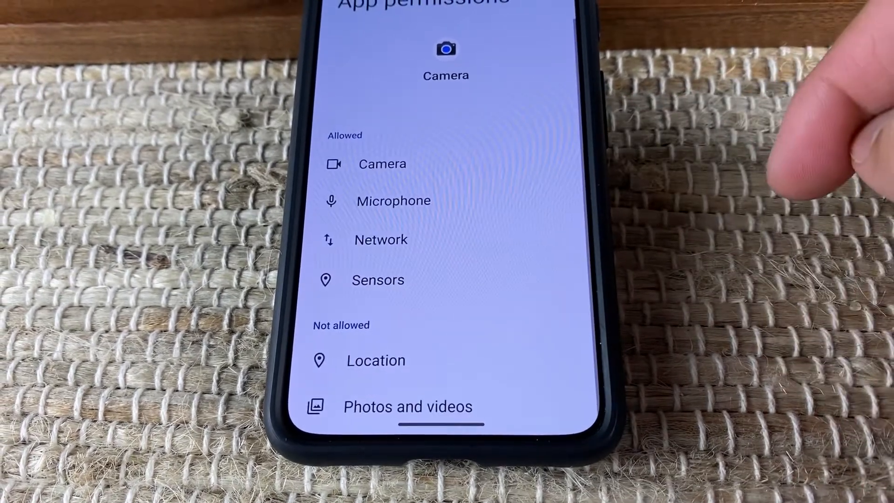
pyautogui.click(380, 239)
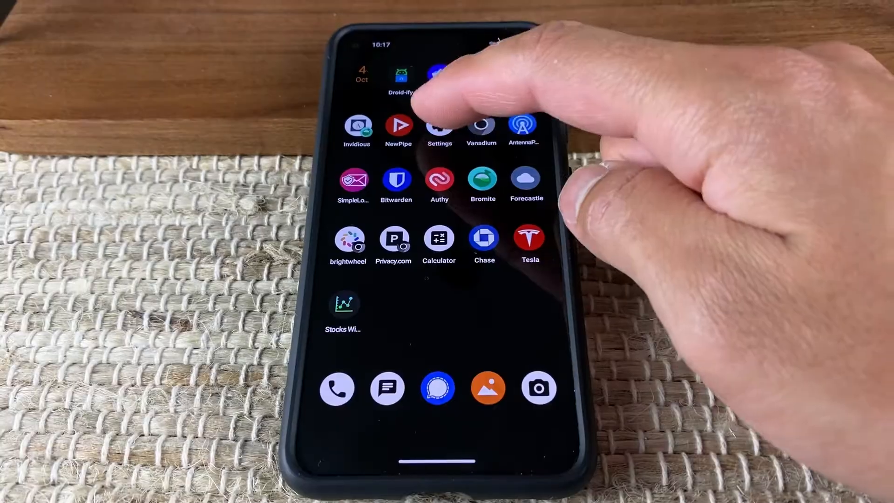
# Step: Add a new user named WORK under System > Multiple users
pyautogui.click(439, 124)
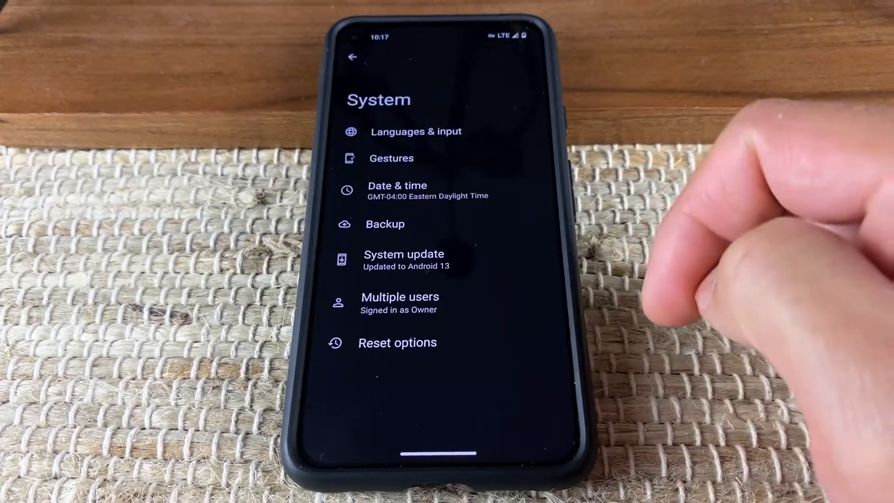
pyautogui.click(401, 296)
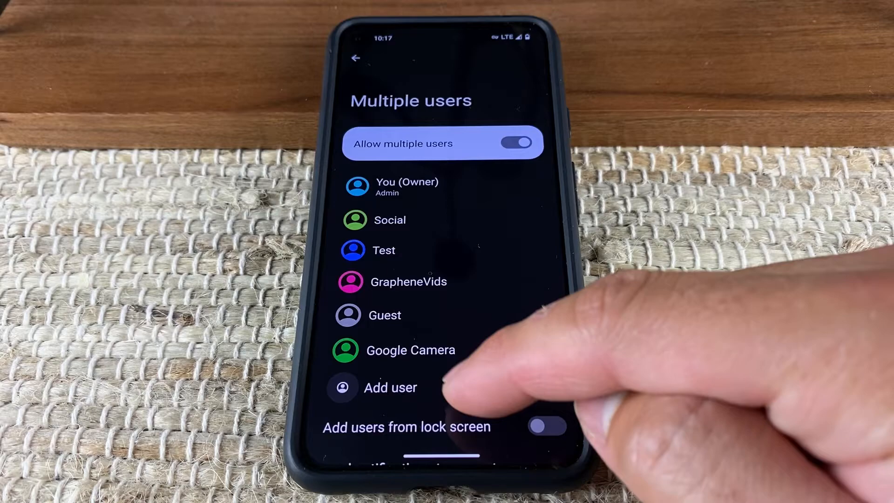
pyautogui.click(390, 388)
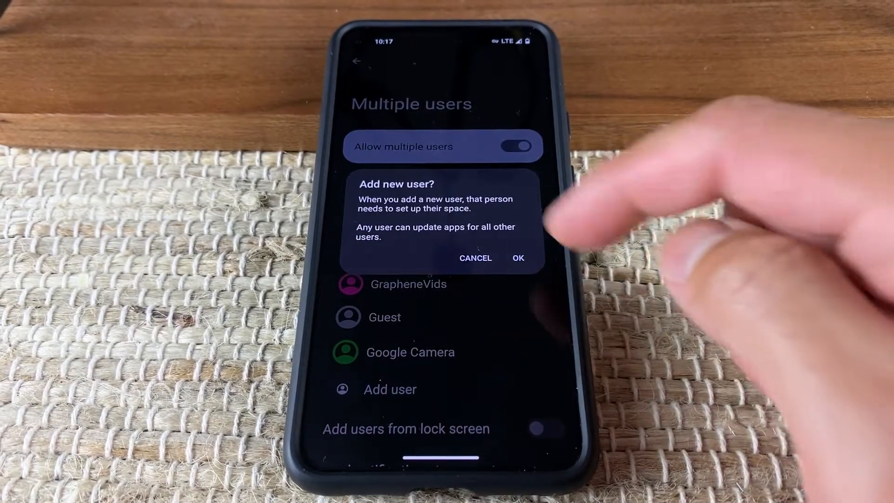
pyautogui.click(517, 258)
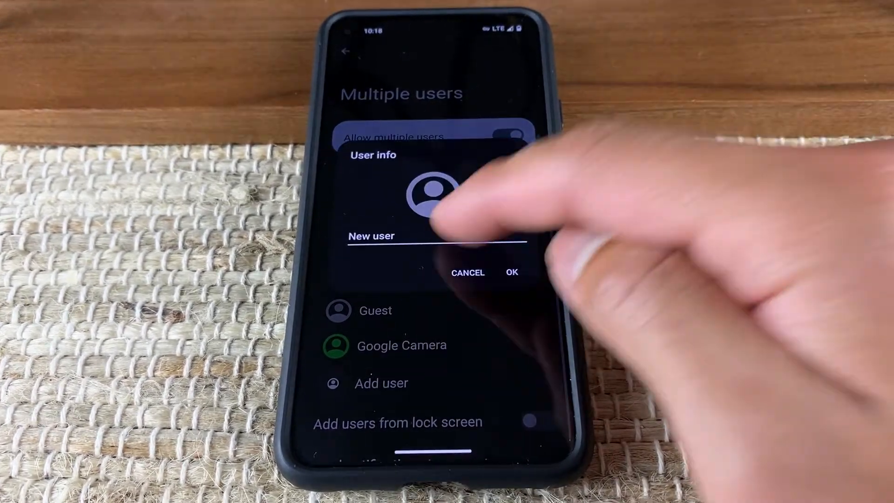
pyautogui.write('WORK')
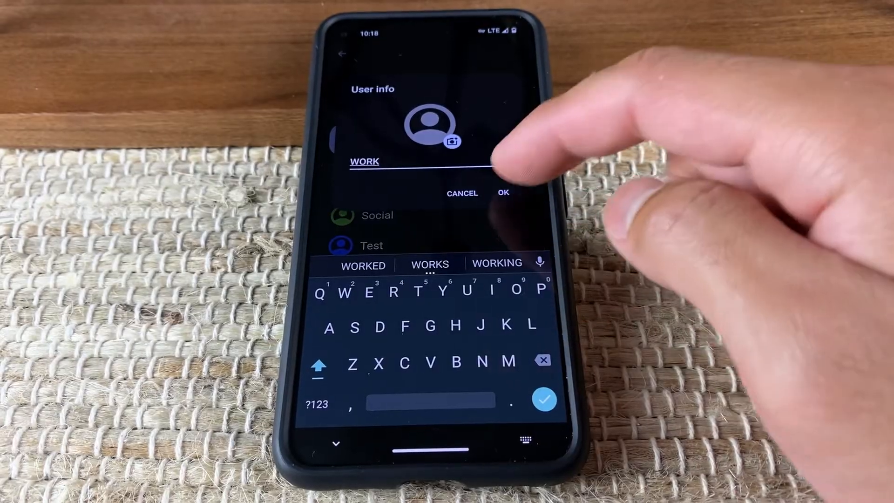
pyautogui.click(503, 193)
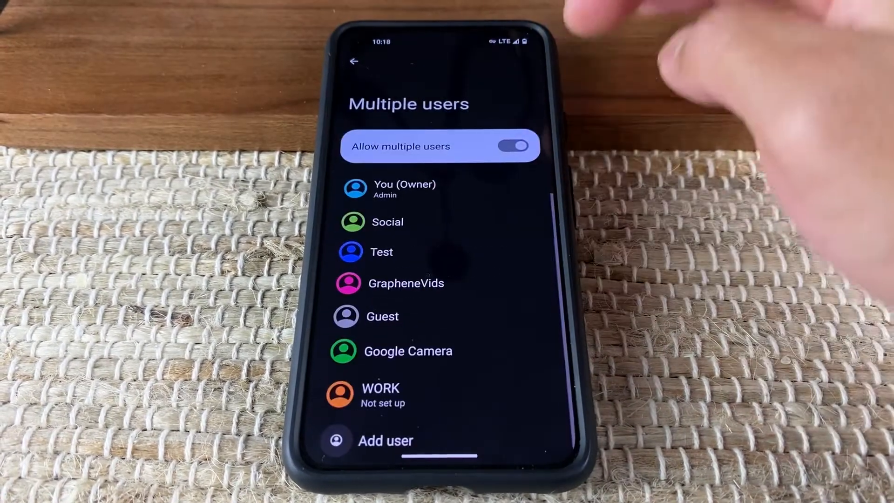
# Step: End the current user session from the power menu
pyautogui.scroll(-3)
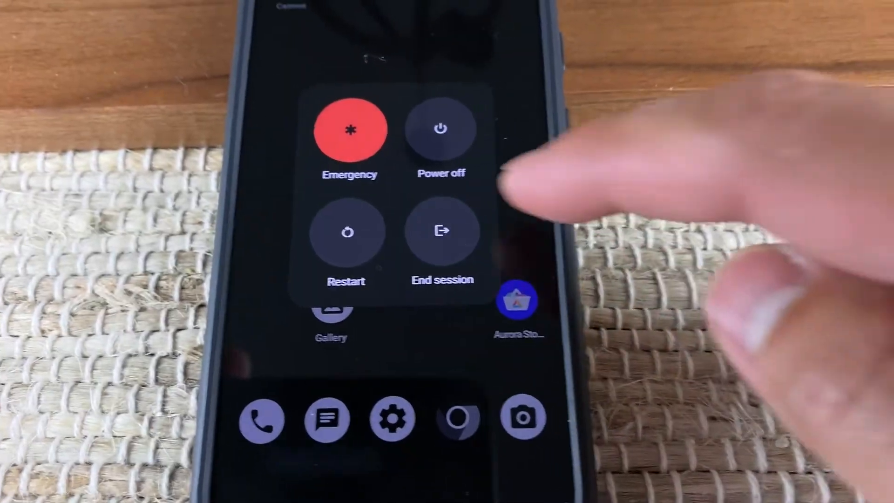
pyautogui.click(442, 231)
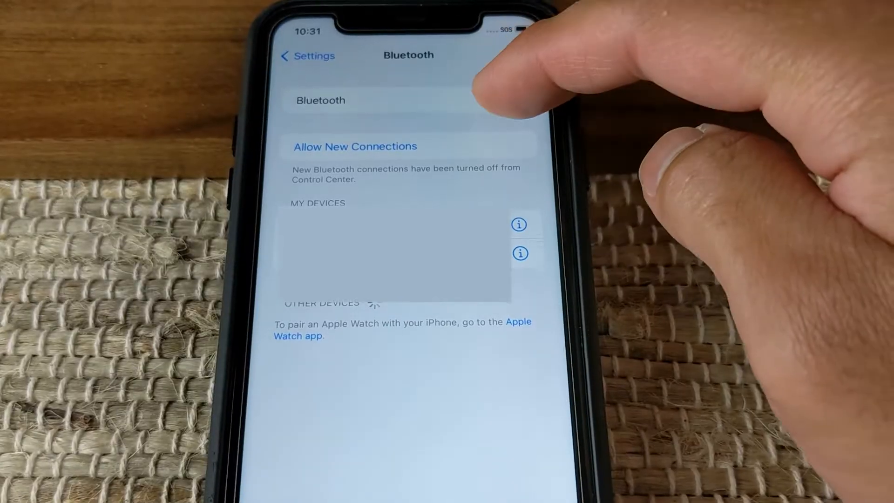
# Step: Toggle Bluetooth on the iPhone's Bluetooth settings page
pyautogui.click(507, 107)
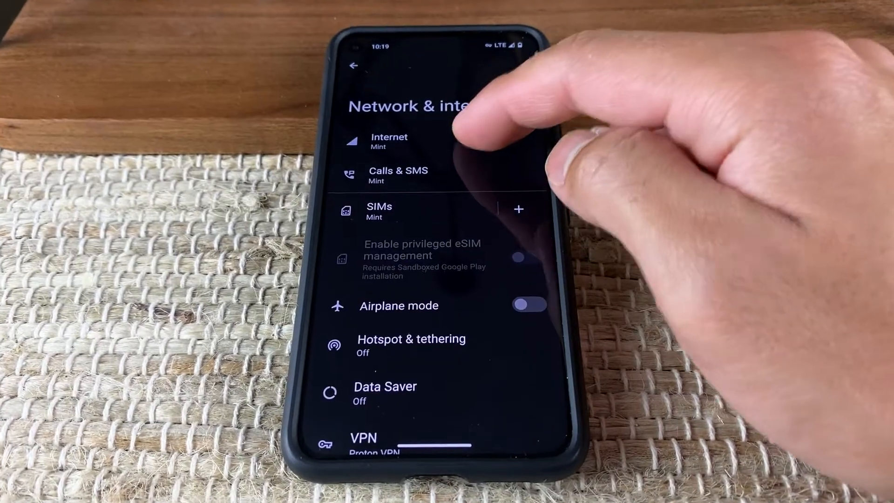
# Step: Set Turn off Wi-Fi automatically to 15 seconds in Network preferences
pyautogui.click(390, 141)
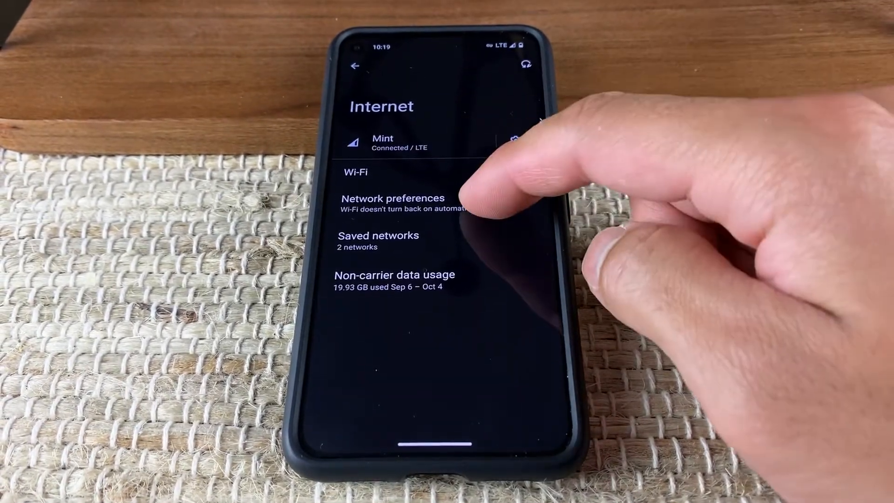
pyautogui.click(393, 198)
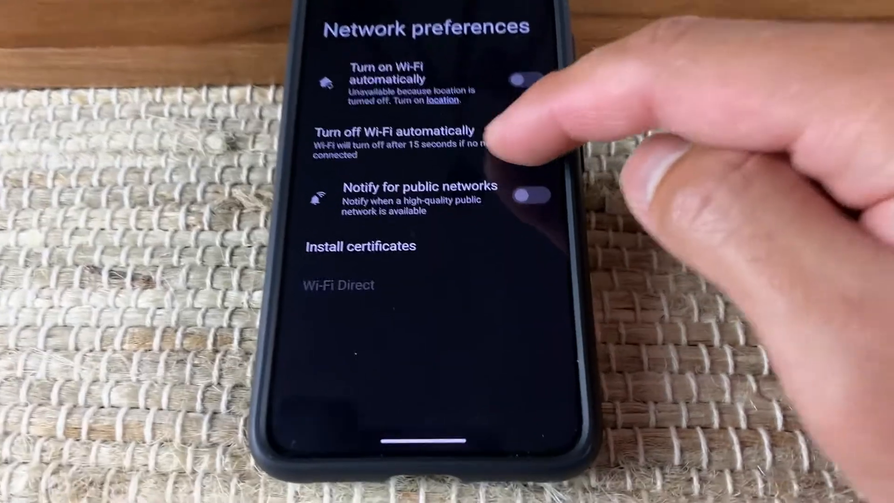
pyautogui.click(399, 140)
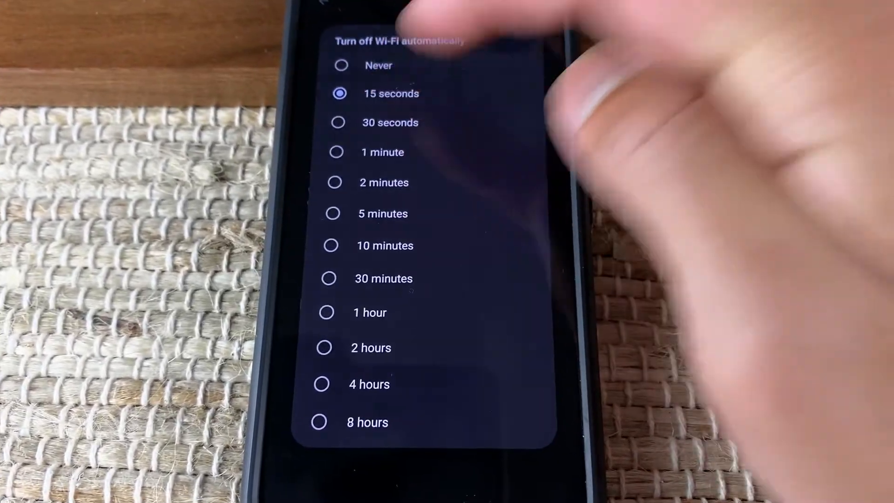
pyautogui.click(392, 94)
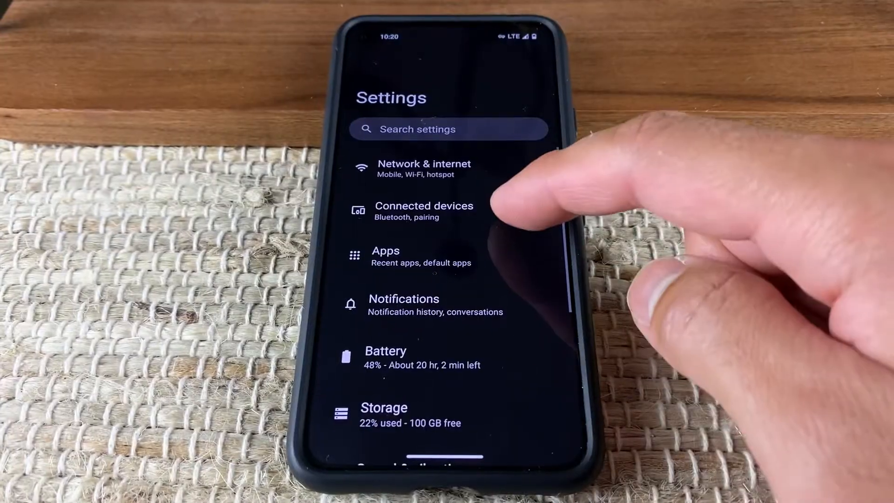
pyautogui.click(424, 211)
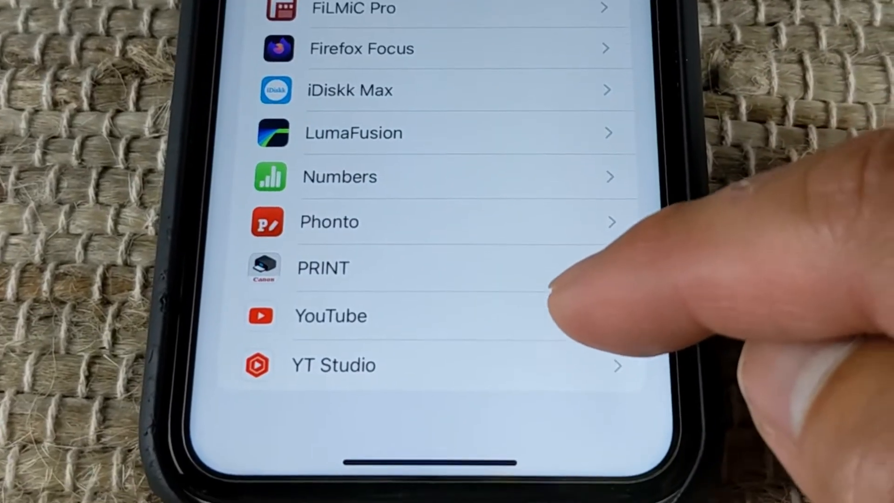
# Step: Show YouTube's Photos access options with access set to None
pyautogui.click(331, 315)
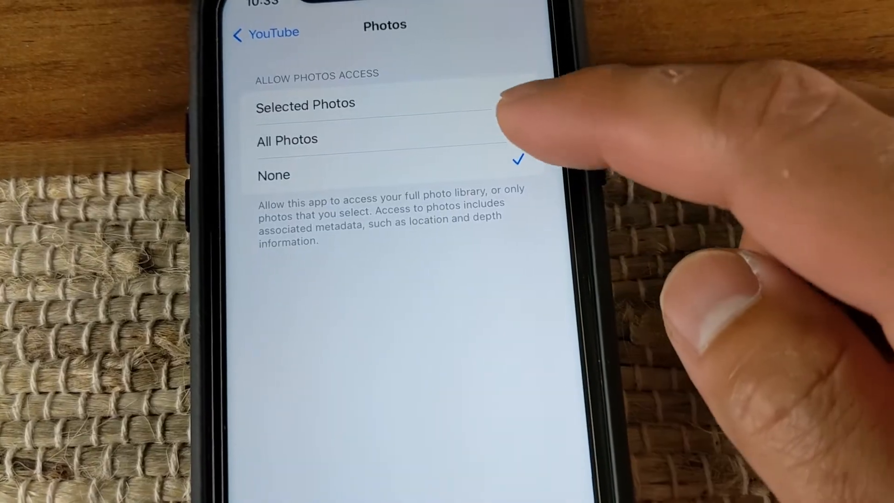
pyautogui.click(304, 104)
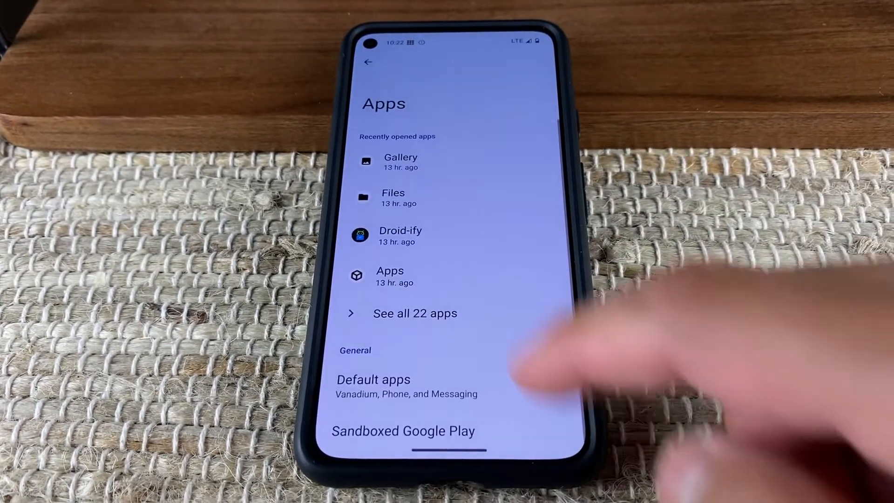
# Step: Reach the Camera app's permissions page from the full list of 22 apps
pyautogui.click(416, 313)
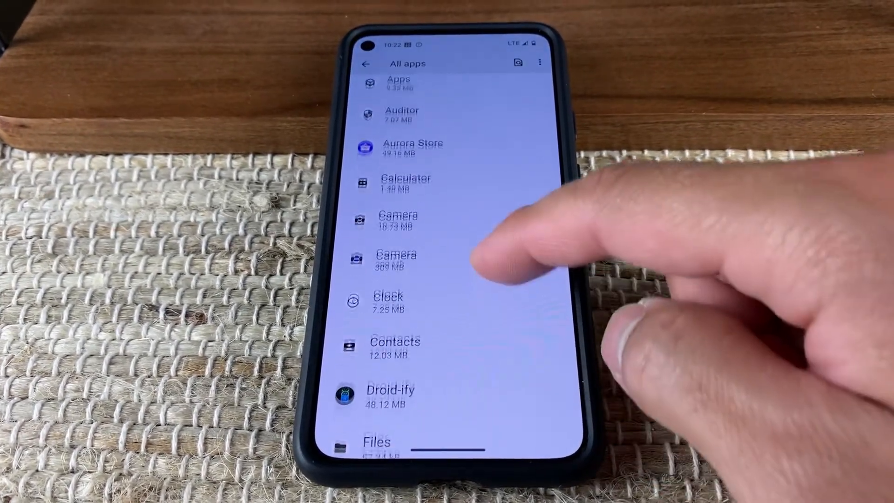
pyautogui.click(395, 260)
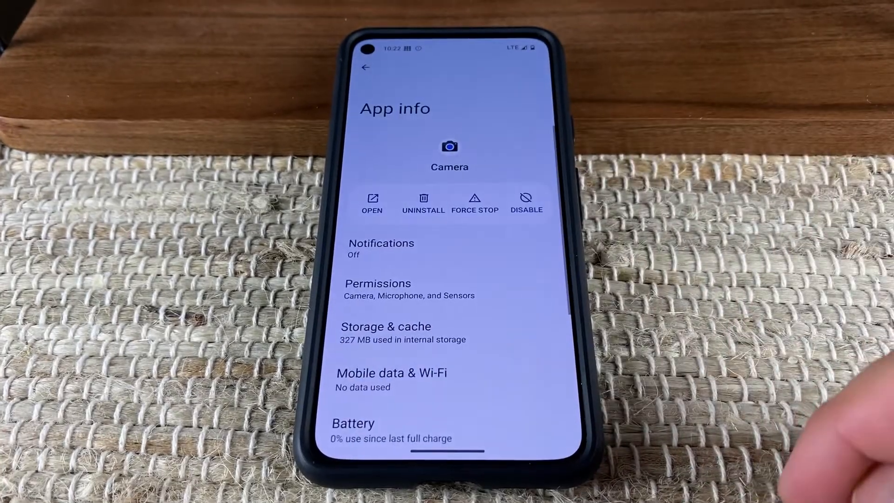
pyautogui.click(377, 283)
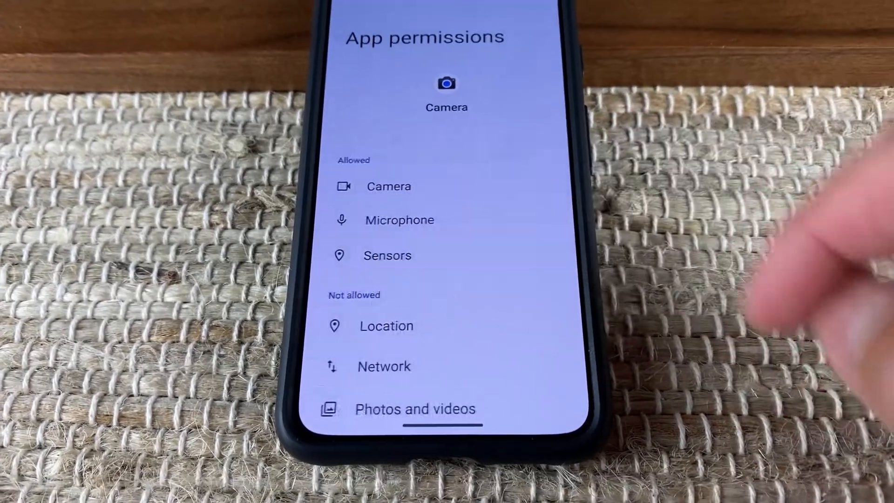
pyautogui.scroll(-3)
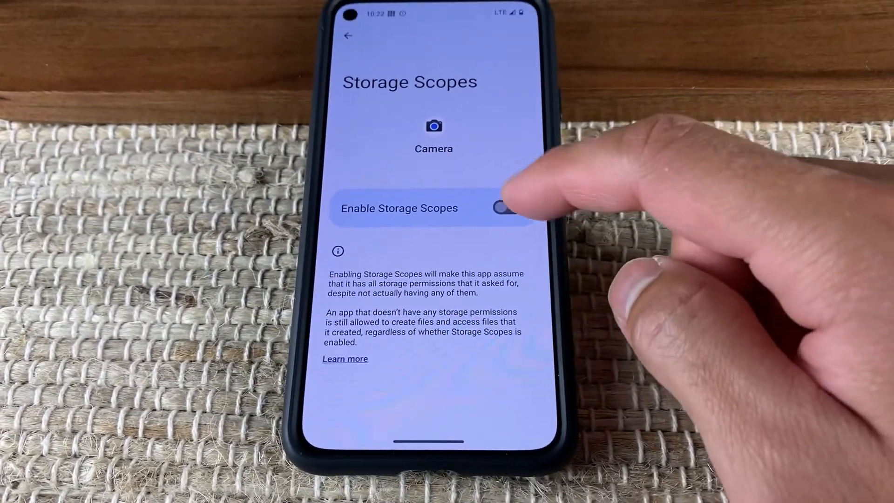
# Step: Turn on Storage Scopes for Camera and allow it the Main storage/DCIM folder
pyautogui.click(502, 207)
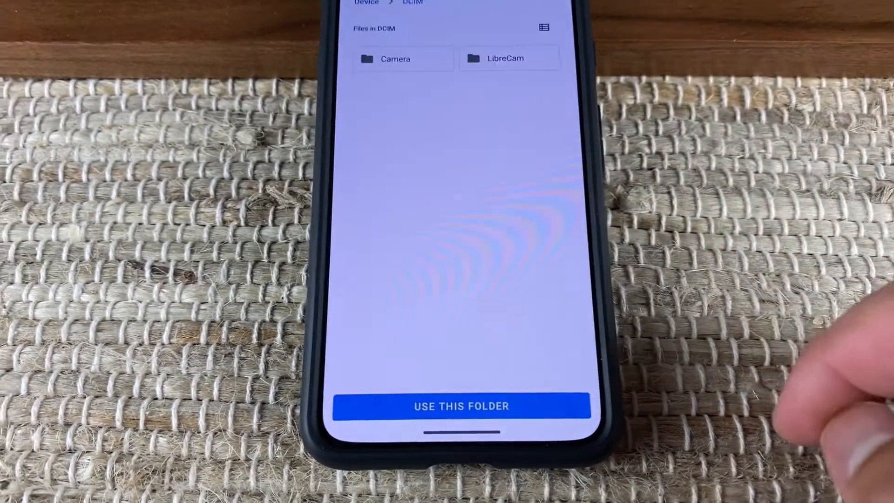
pyautogui.click(461, 405)
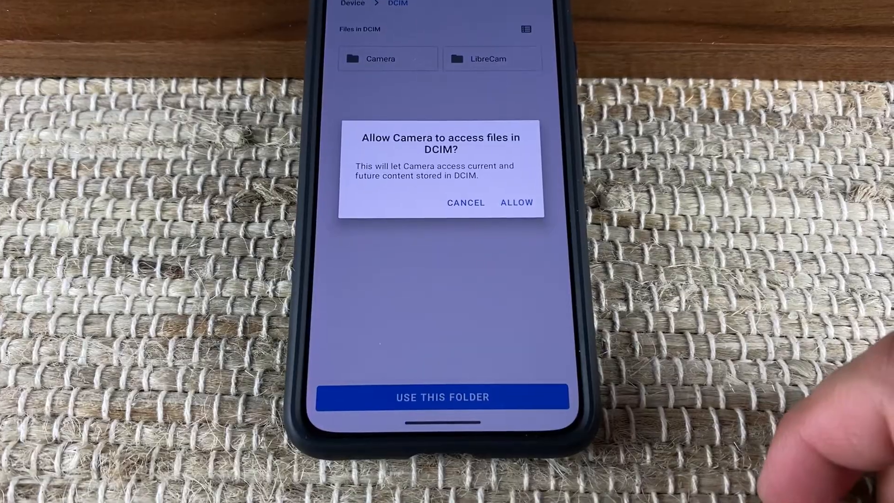
pyautogui.click(517, 202)
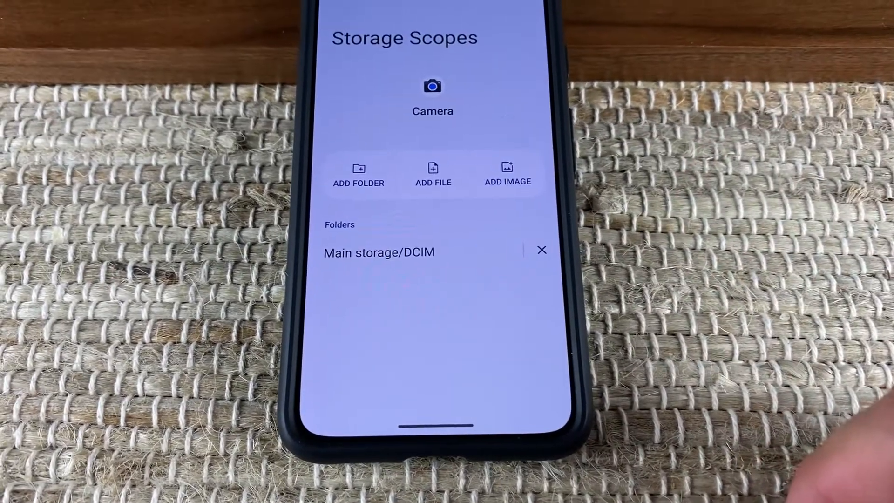